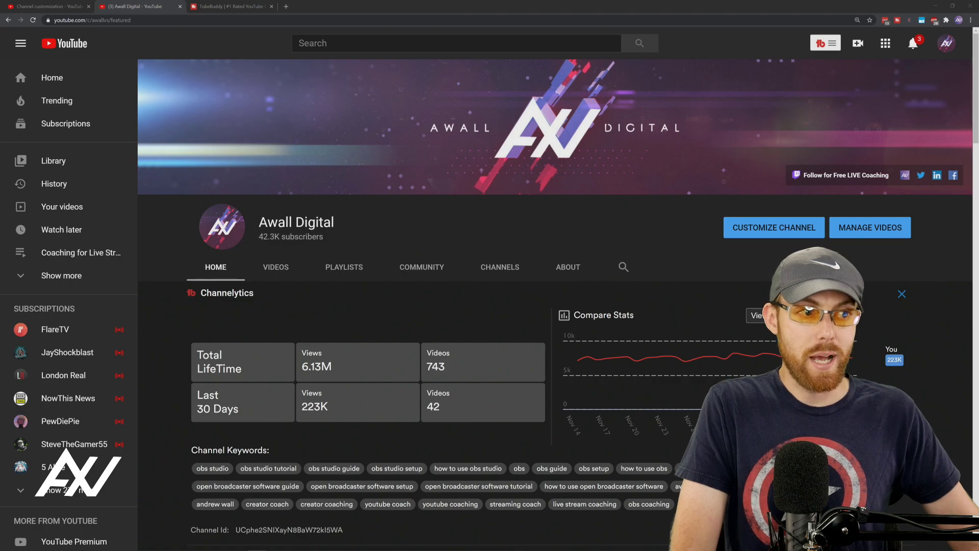
- Go from the YouTube account menu to the Awall Digital channel's YouTube Studio dashboard
scroll(down, 3)
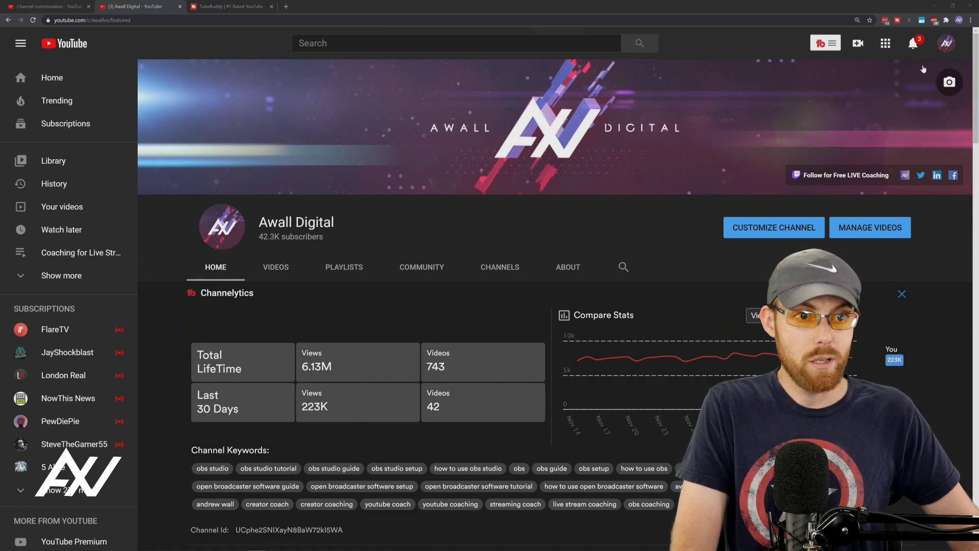
click(947, 43)
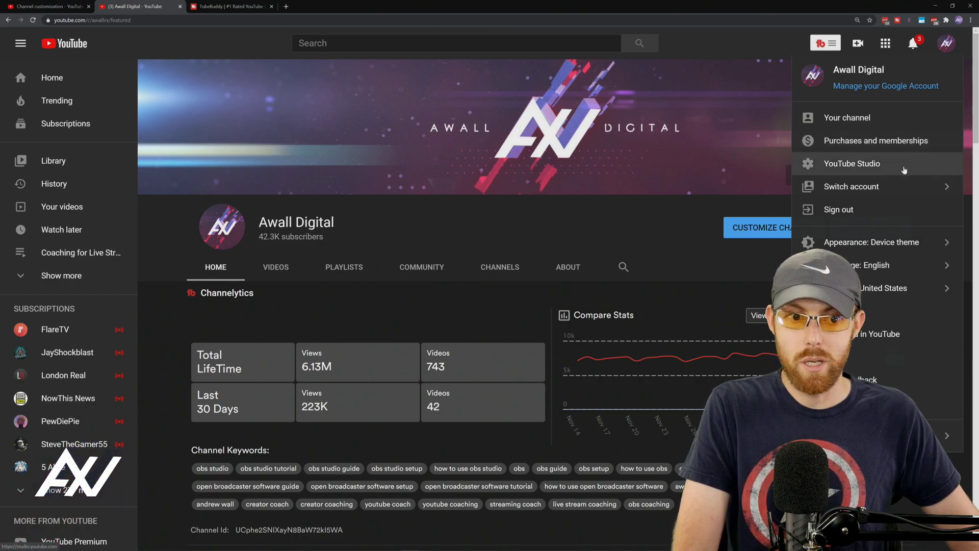
click(852, 163)
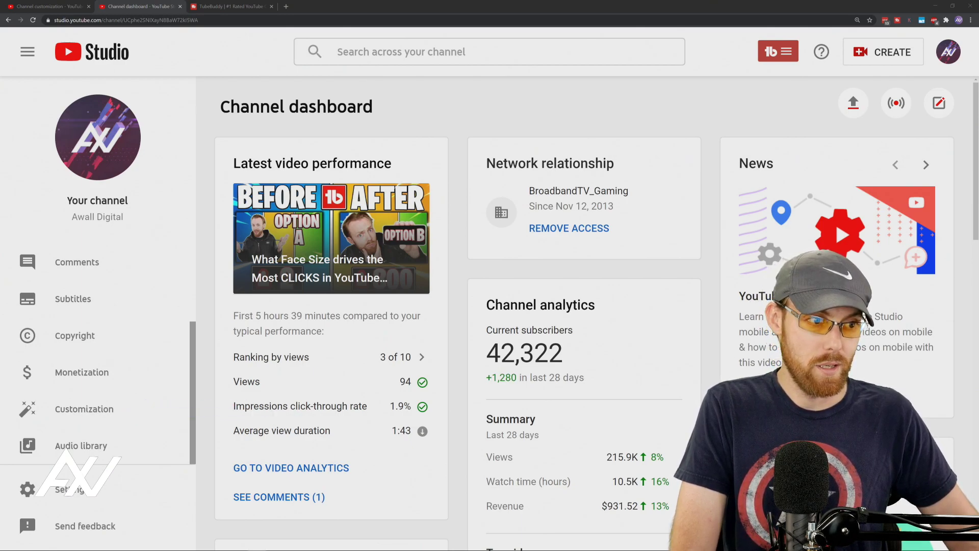
- Go to Customization in the Studio sidebar and its Branding tab, showing profile picture and banner
click(83, 408)
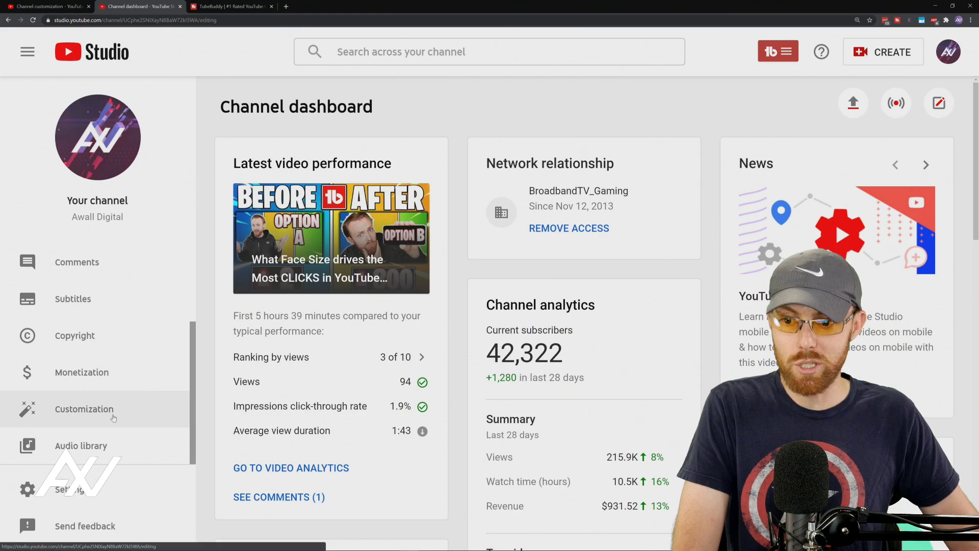
click(85, 408)
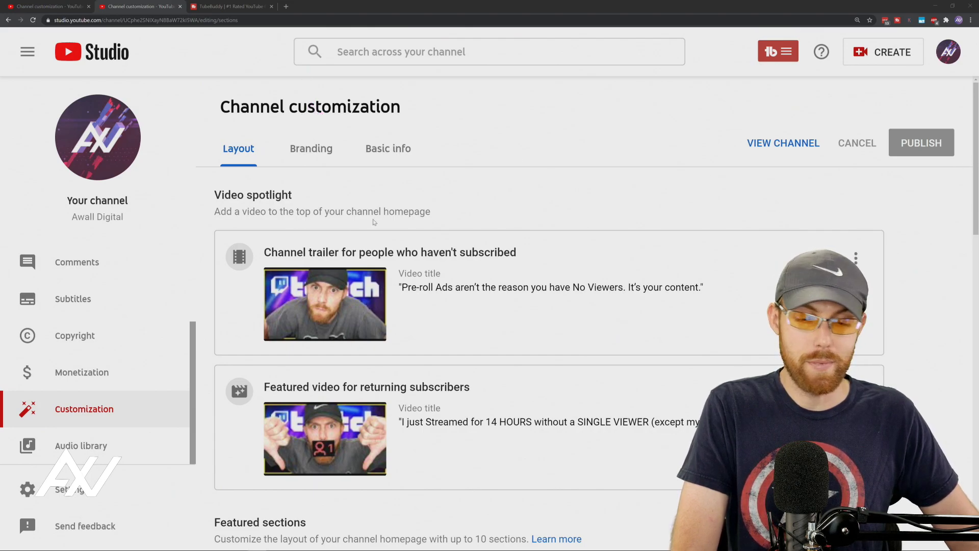
click(311, 149)
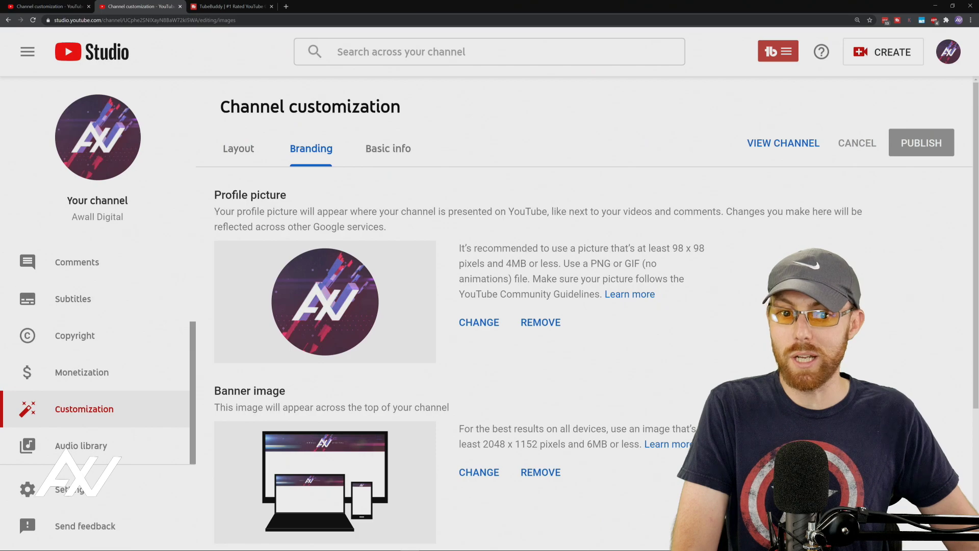
scroll(down, 3)
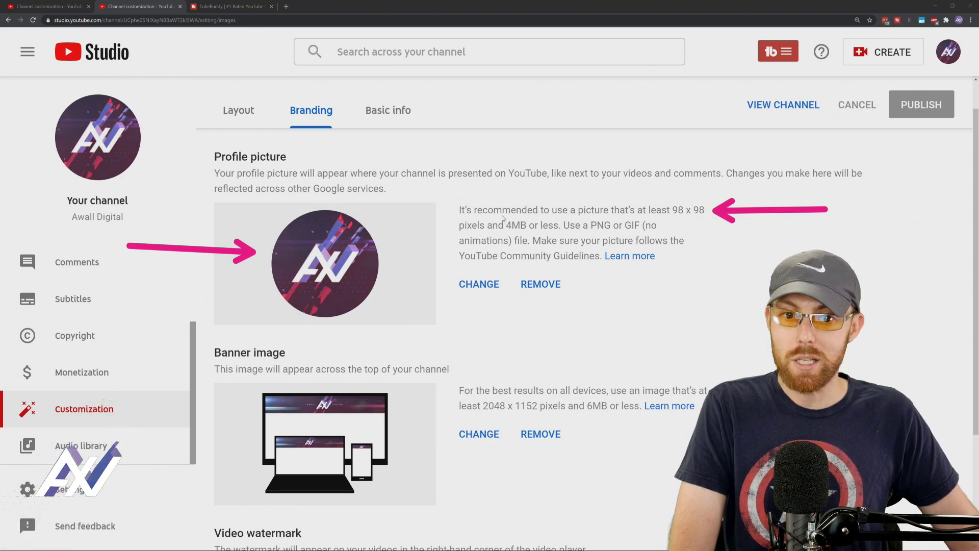
double_click(516, 225)
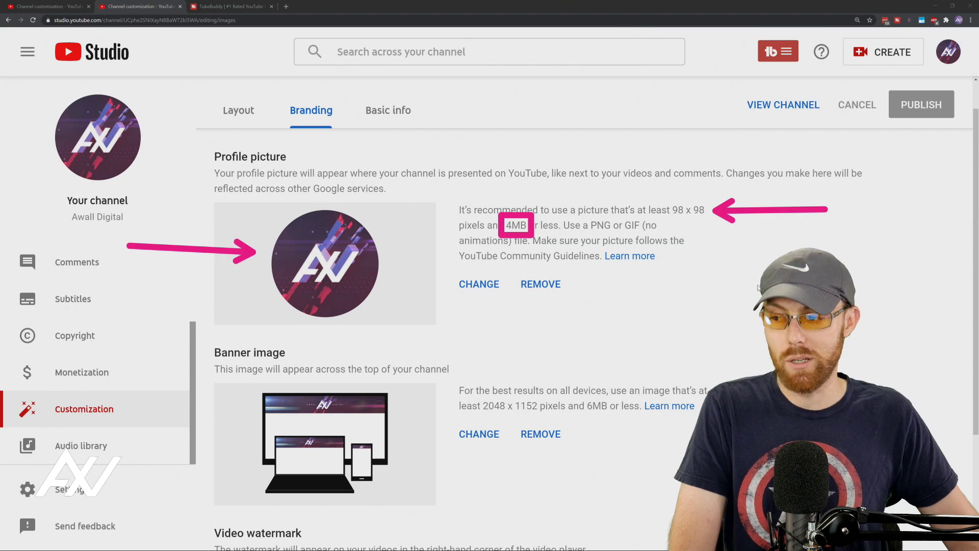
mouse_move(932, 286)
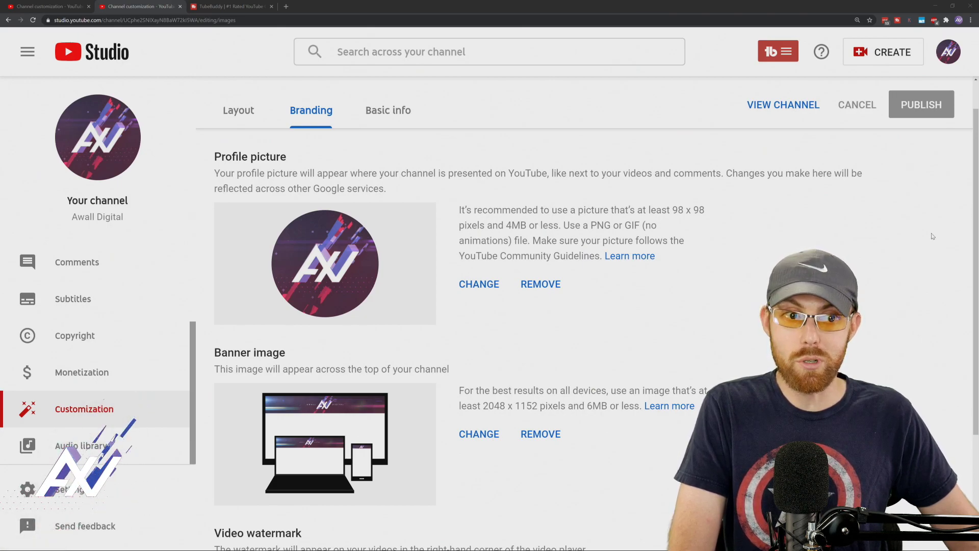
mouse_move(842, 229)
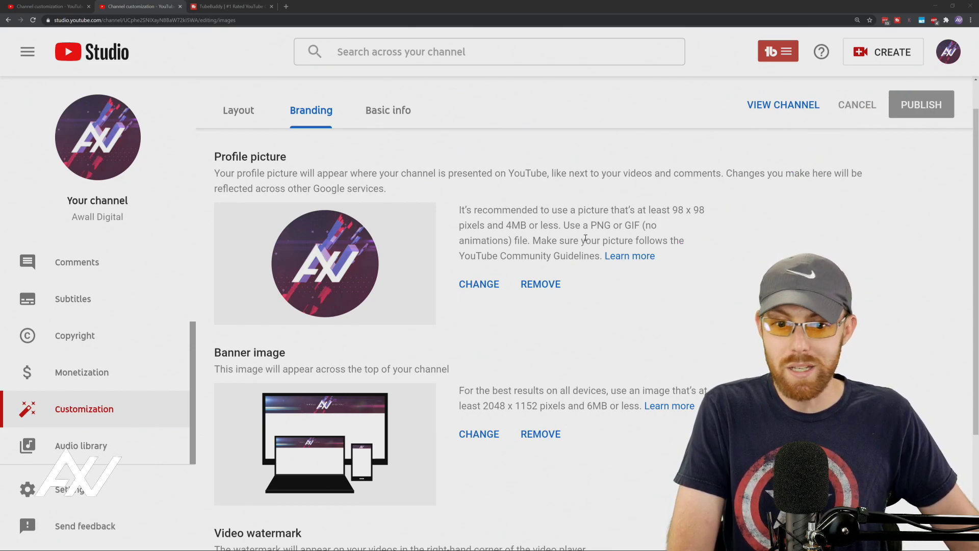
click(479, 284)
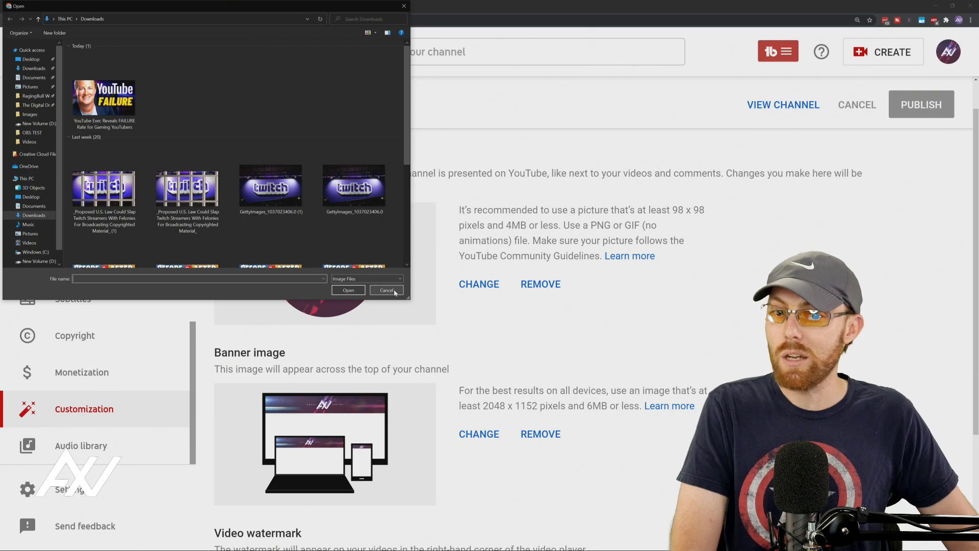
click(387, 290)
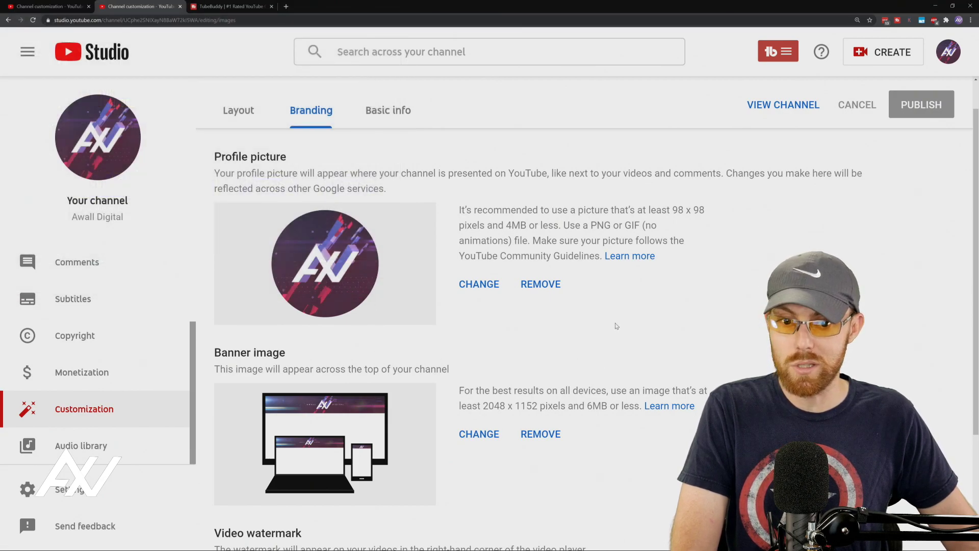
mouse_move(546, 290)
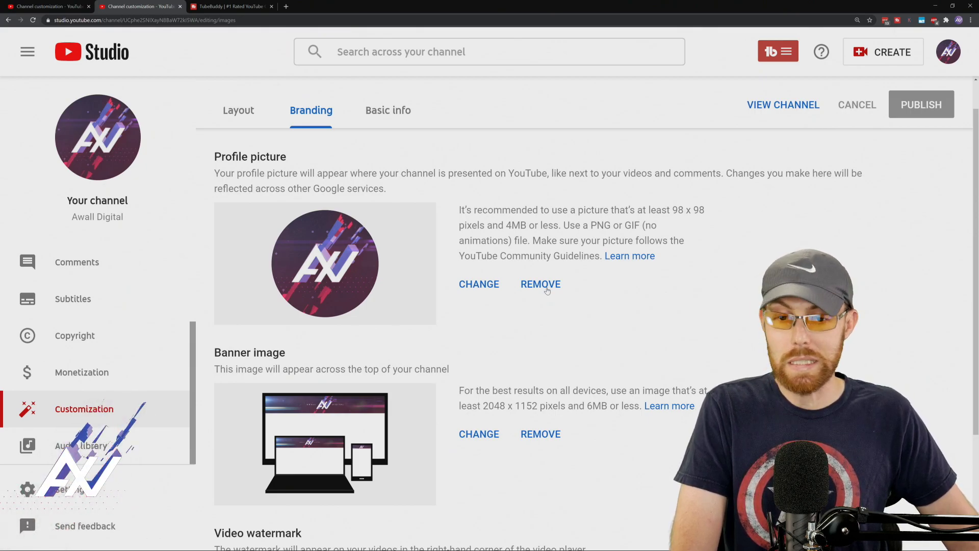
mouse_move(740, 315)
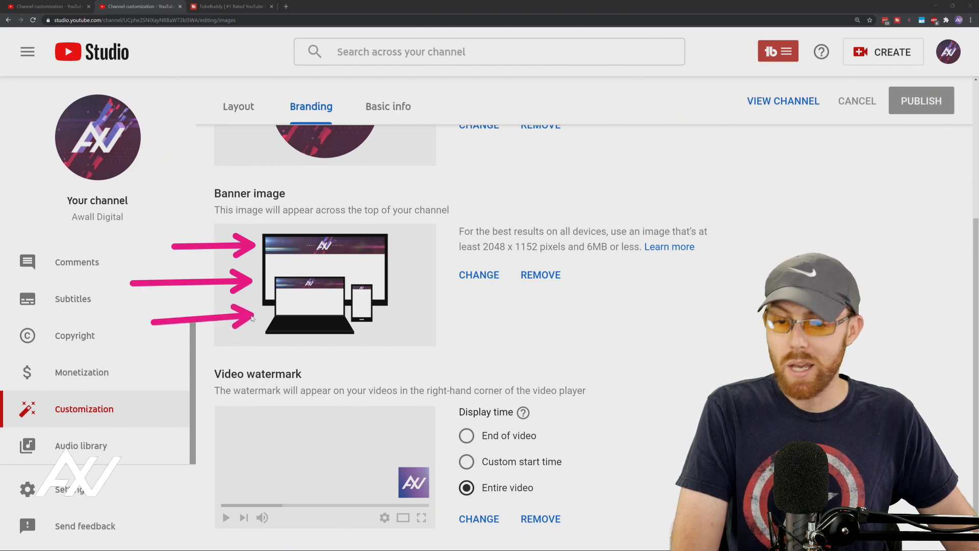
mouse_move(574, 304)
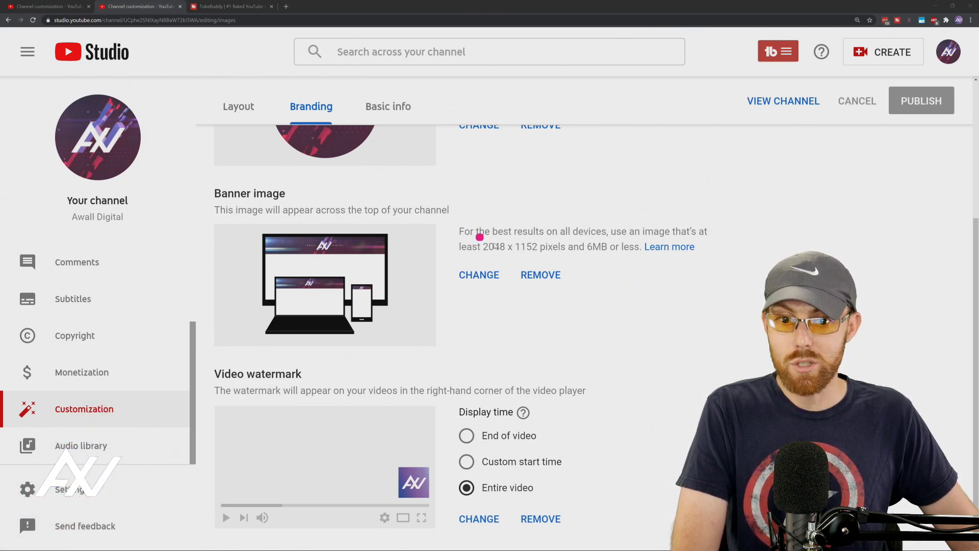
- Move down the Branding page to the Banner image and Video watermark sections
double_click(509, 247)
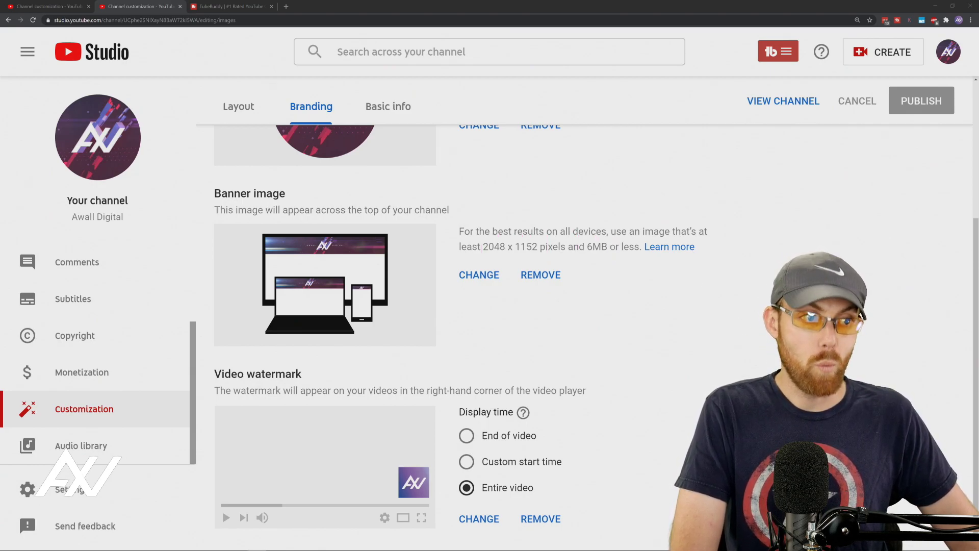
click(479, 275)
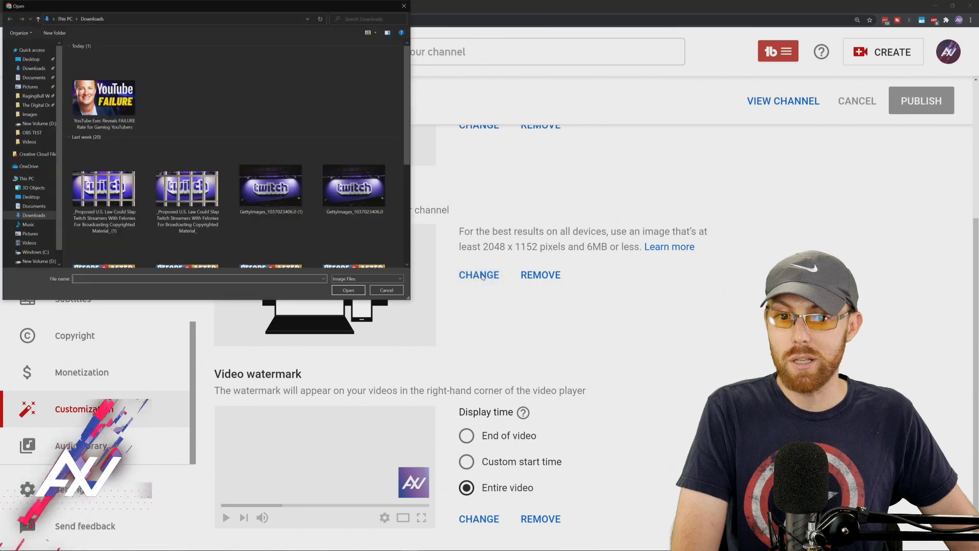
click(354, 187)
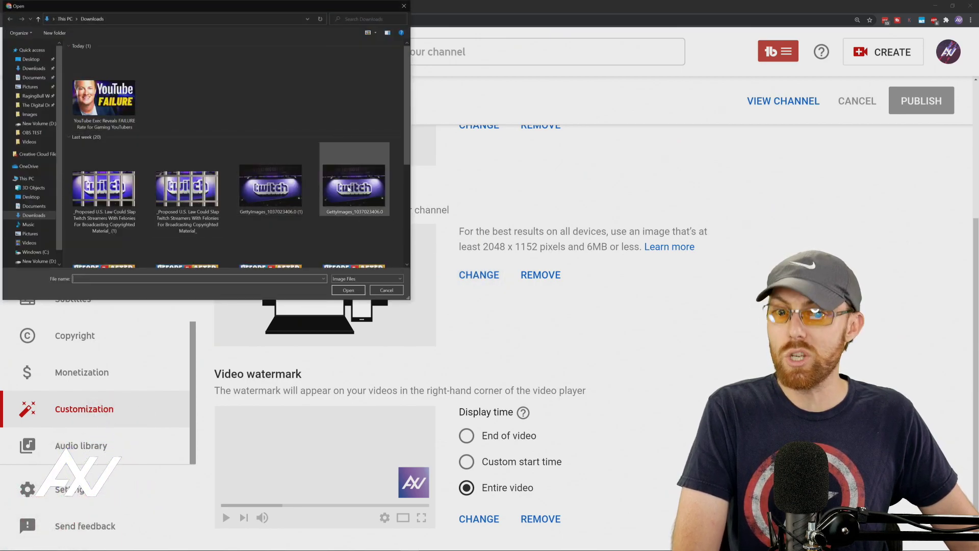
click(386, 290)
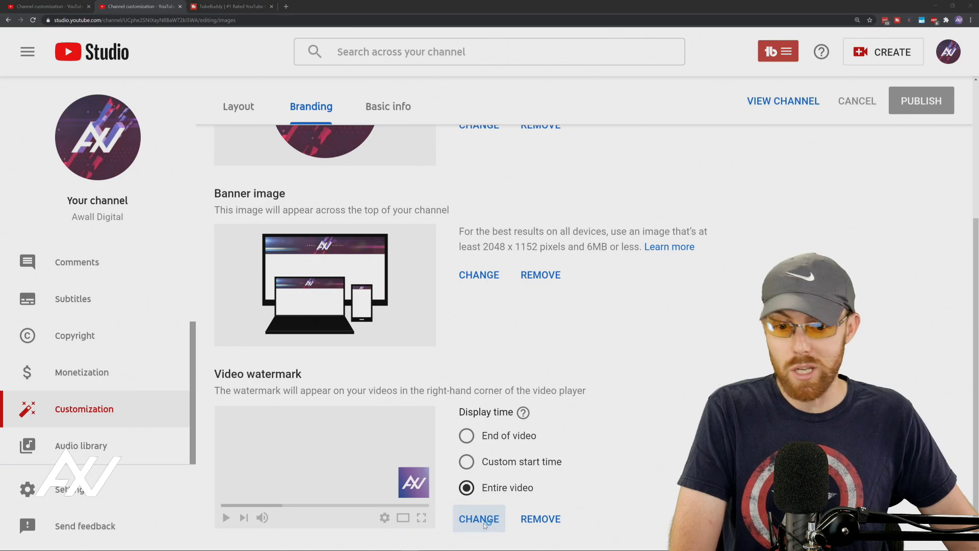
click(478, 518)
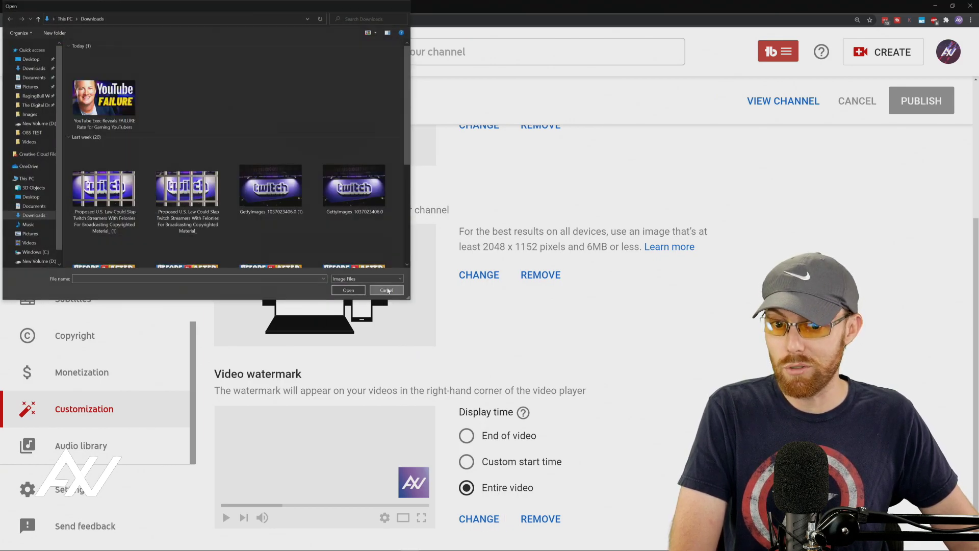
click(387, 289)
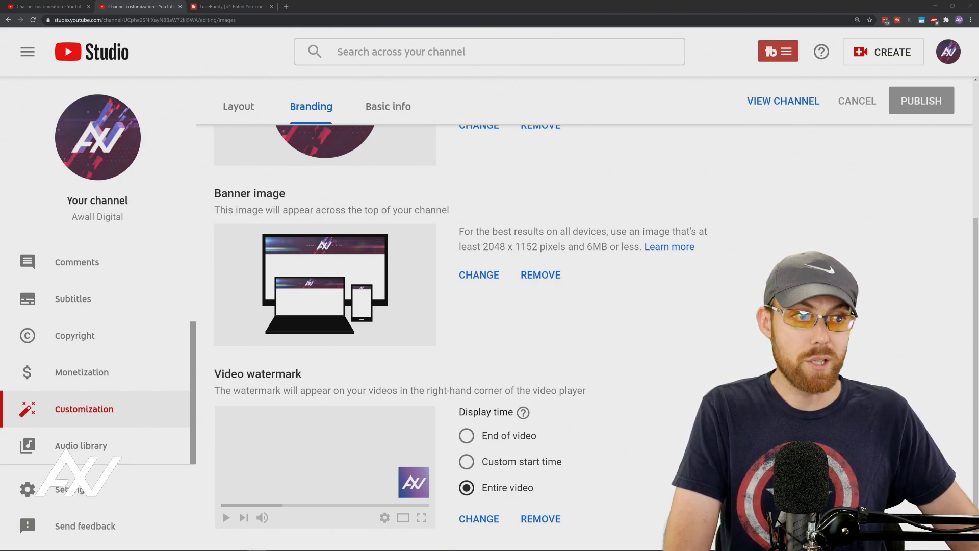
scroll(up, 3)
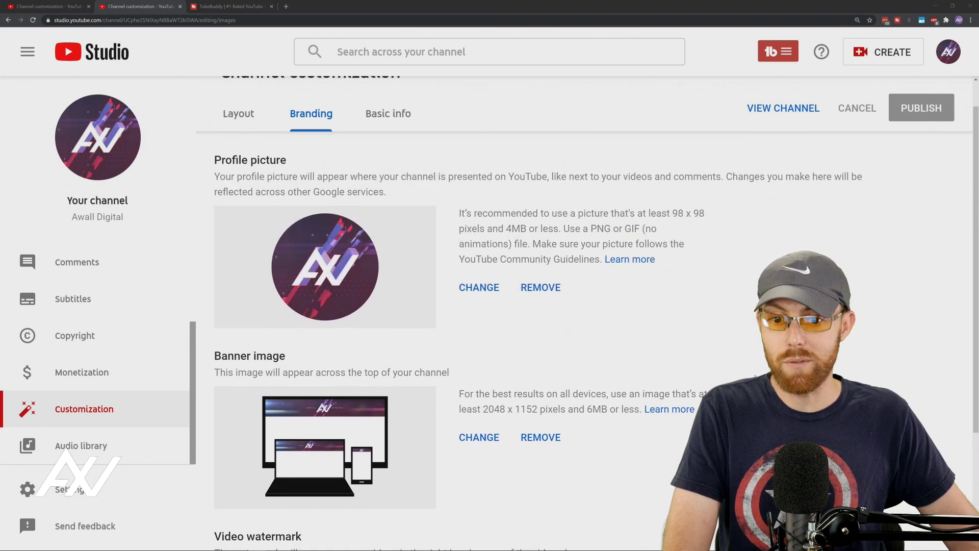